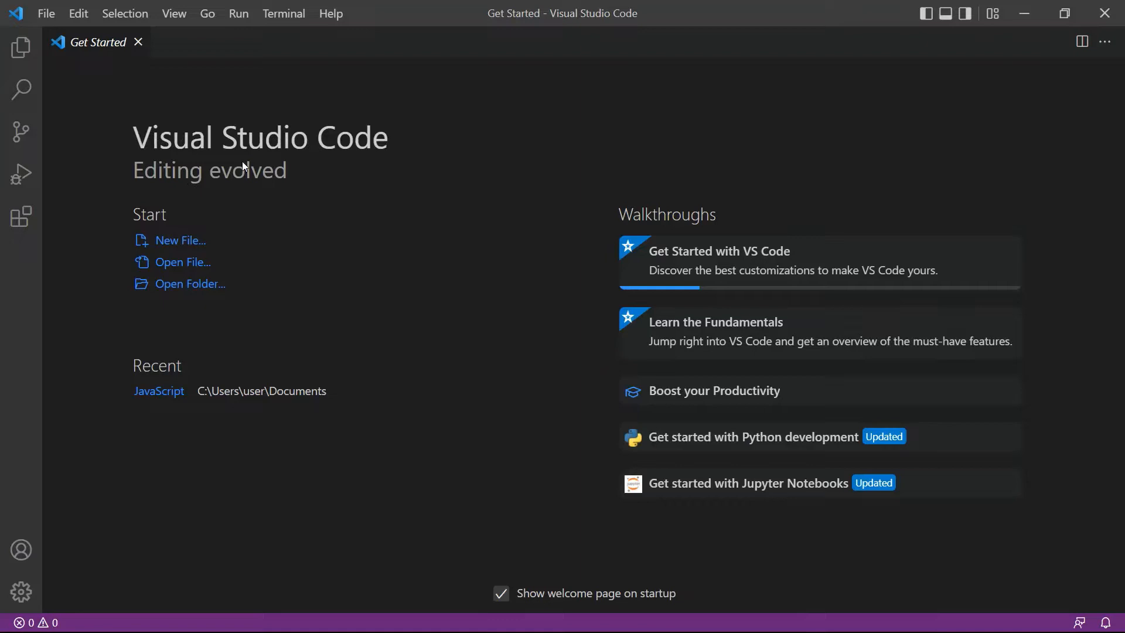
pyautogui.moveTo(276, 175)
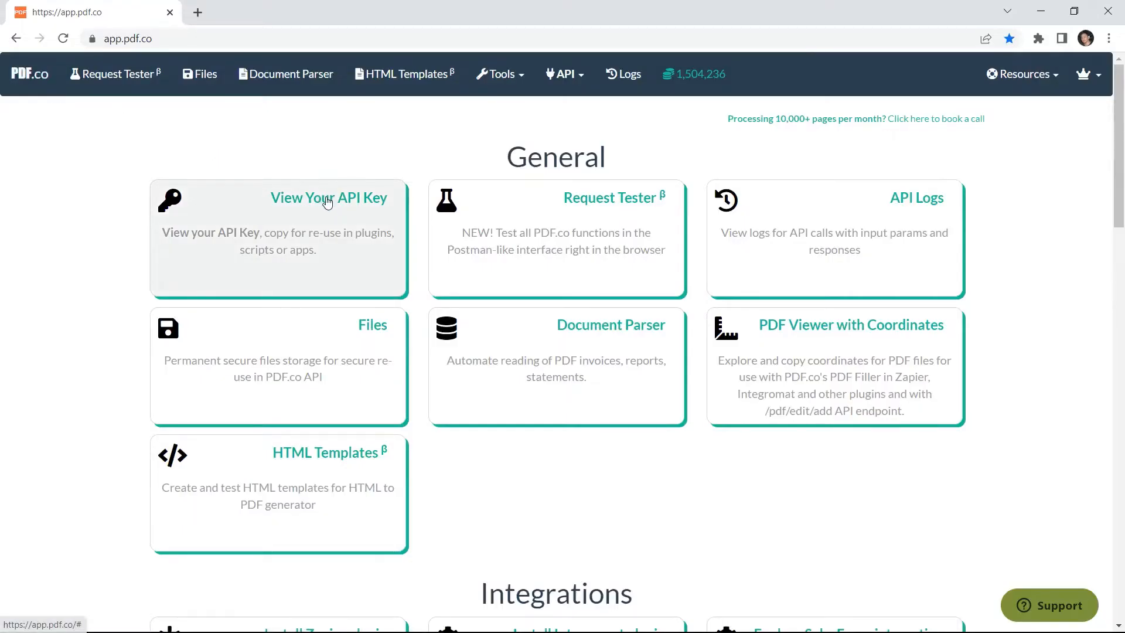
# - Reveal the account API key from the View Your API Key card on the dashboard
pyautogui.click(328, 198)
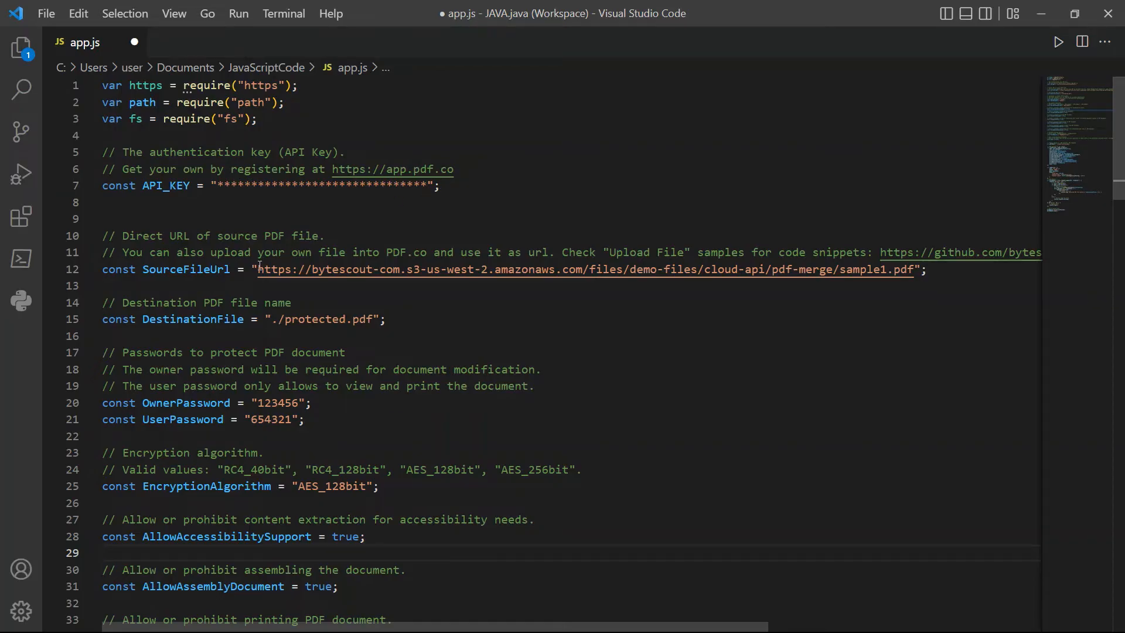
pyautogui.click(945, 271)
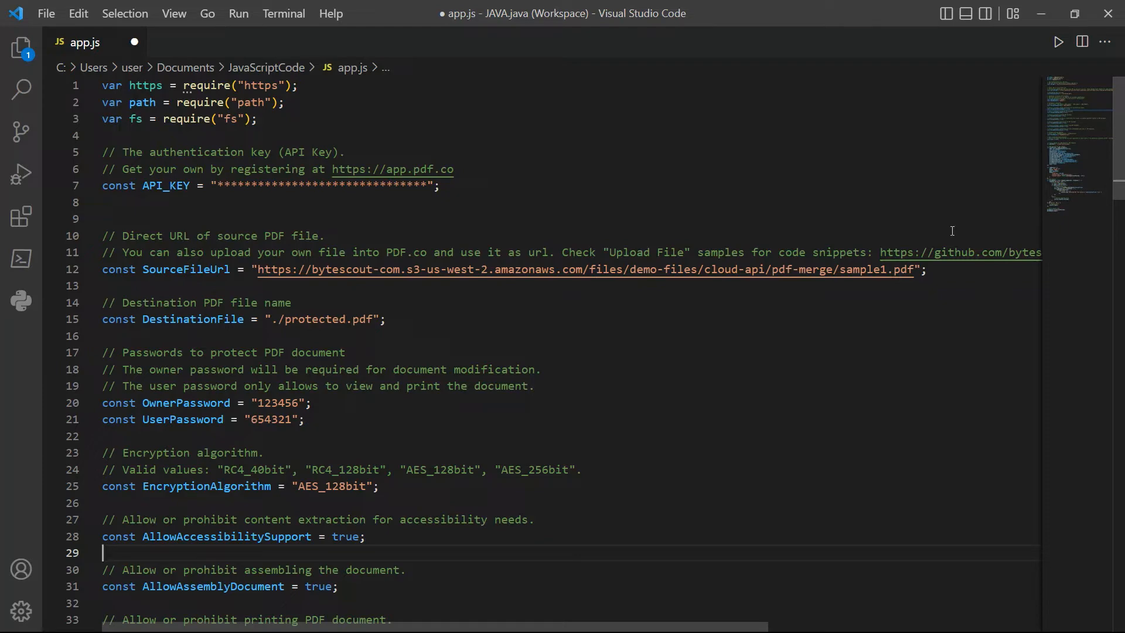
pyautogui.scroll(-3)
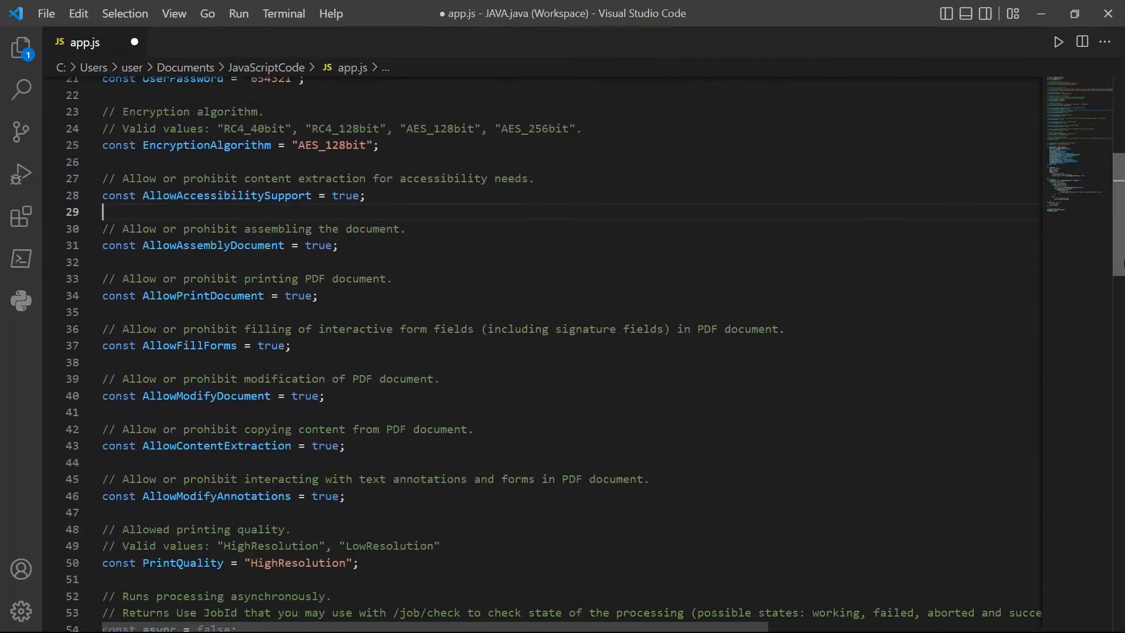
pyautogui.scroll(-3)
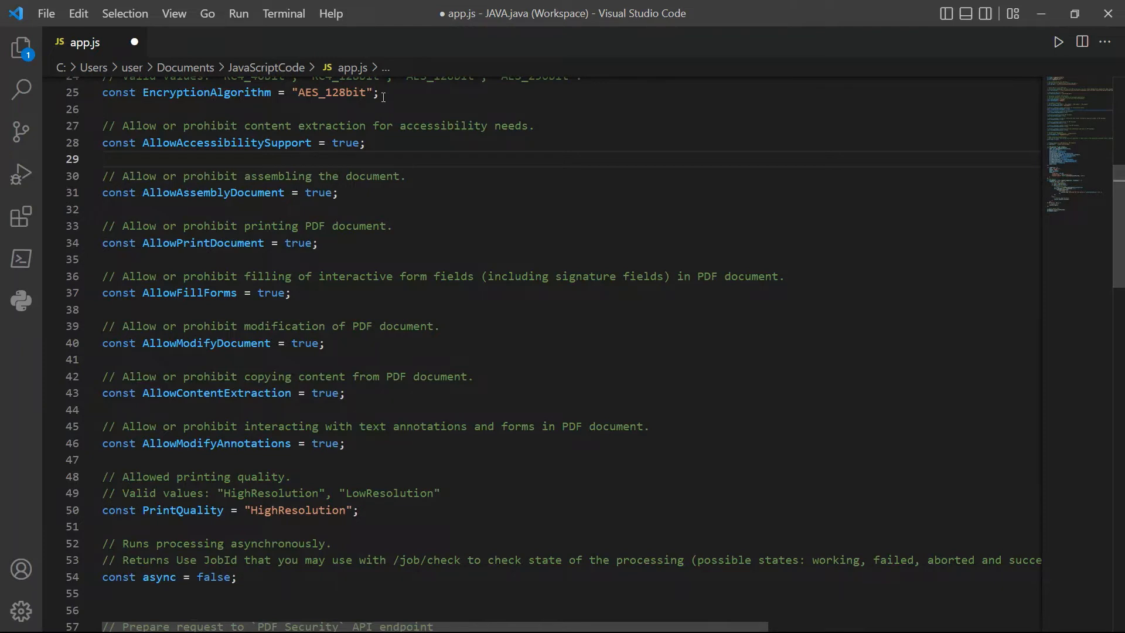
pyautogui.click(104, 159)
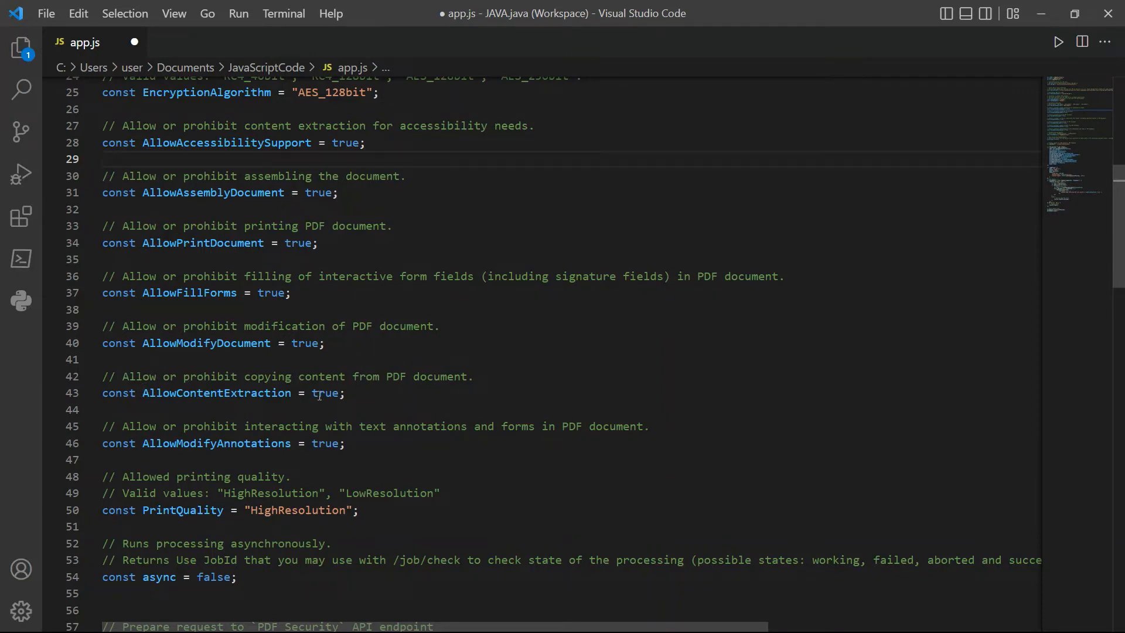
pyautogui.moveTo(280, 451)
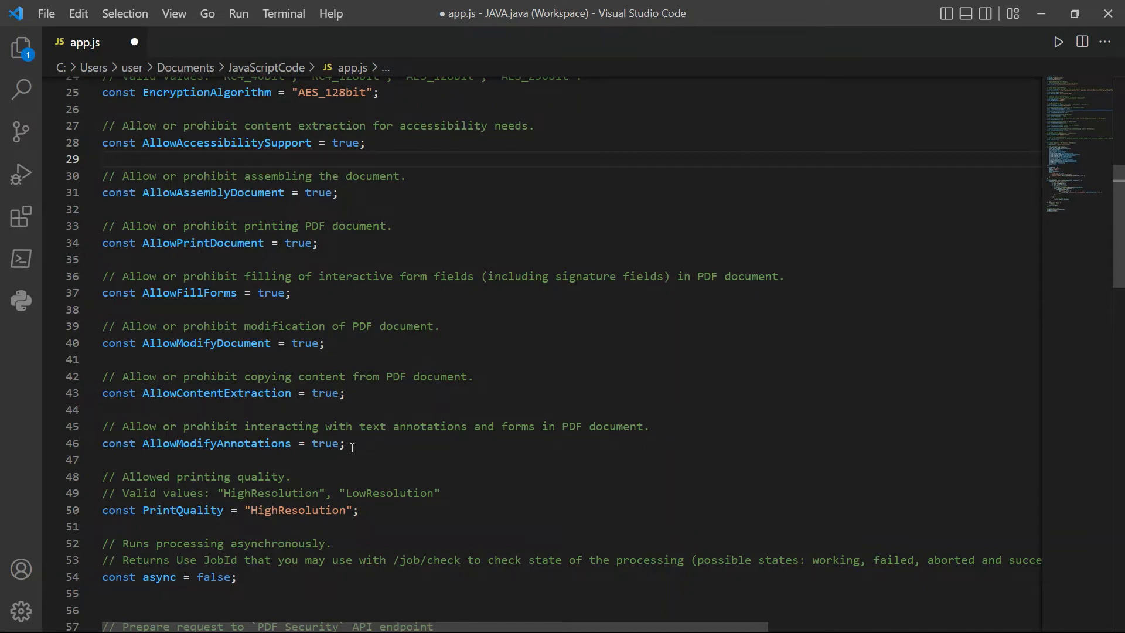
pyautogui.moveTo(174, 515)
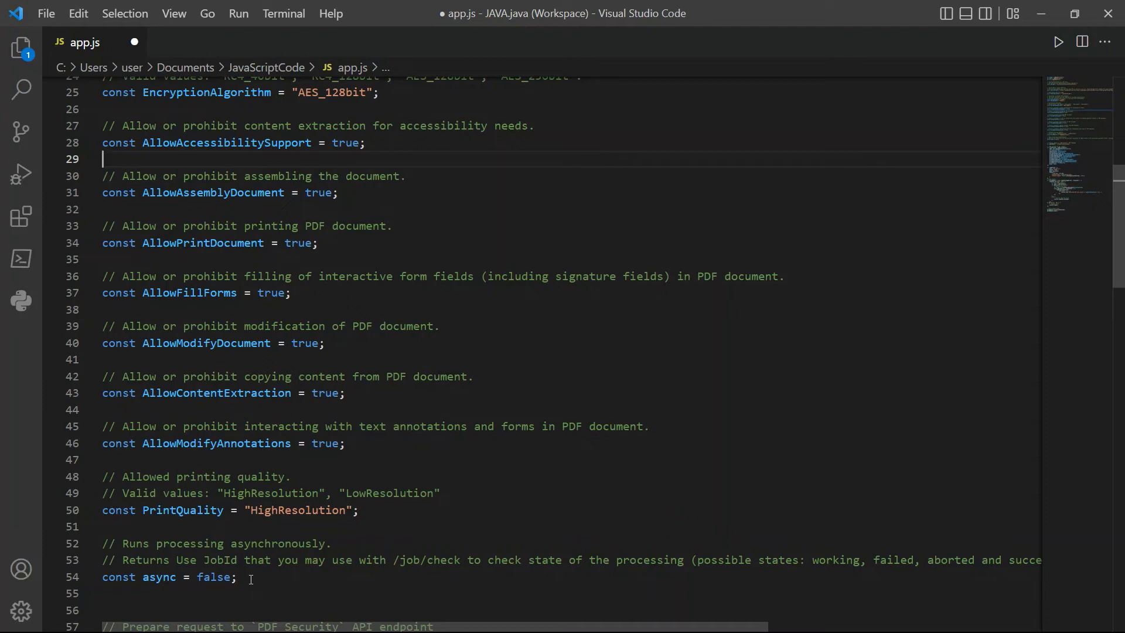
pyautogui.moveTo(253, 42)
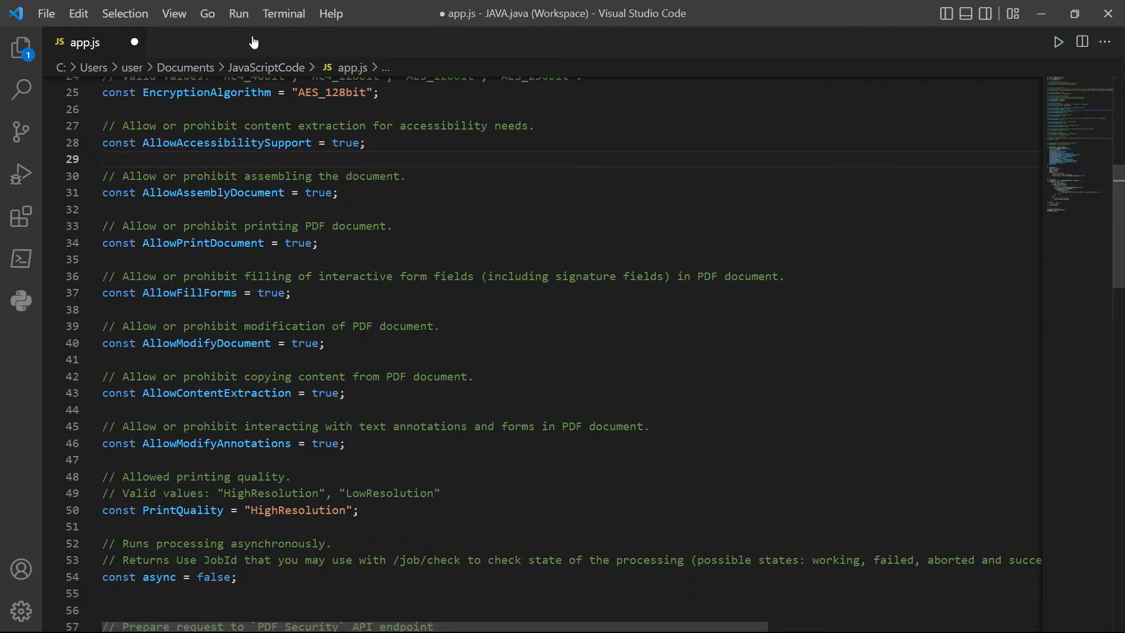
# - Execute app.js with Run Without Debugging to generate protected.pdf
pyautogui.click(239, 12)
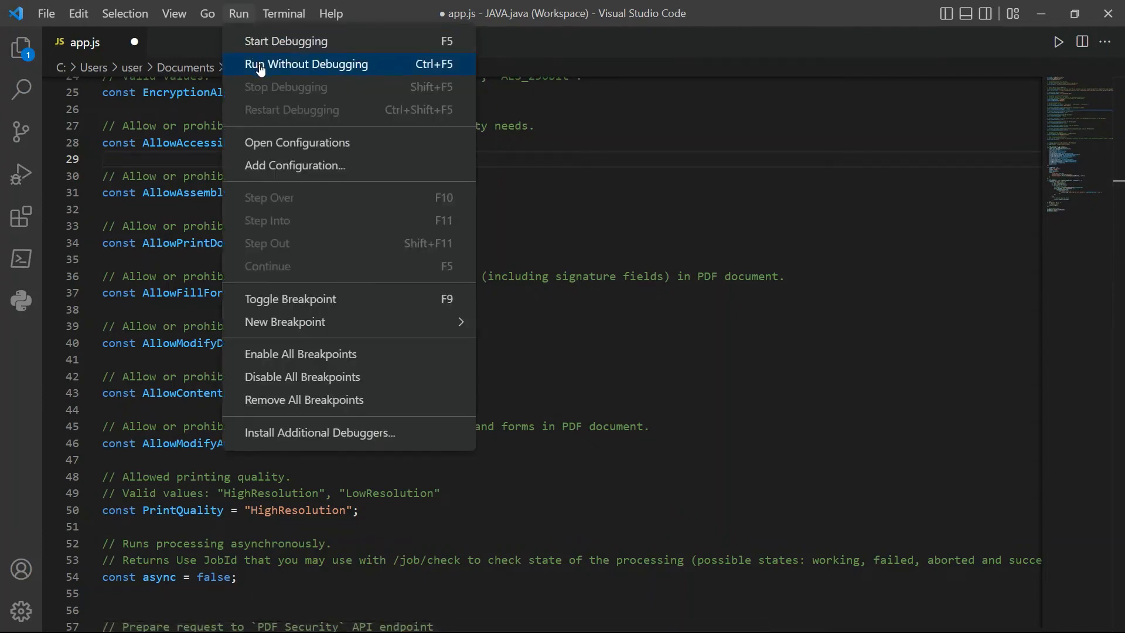
pyautogui.click(307, 64)
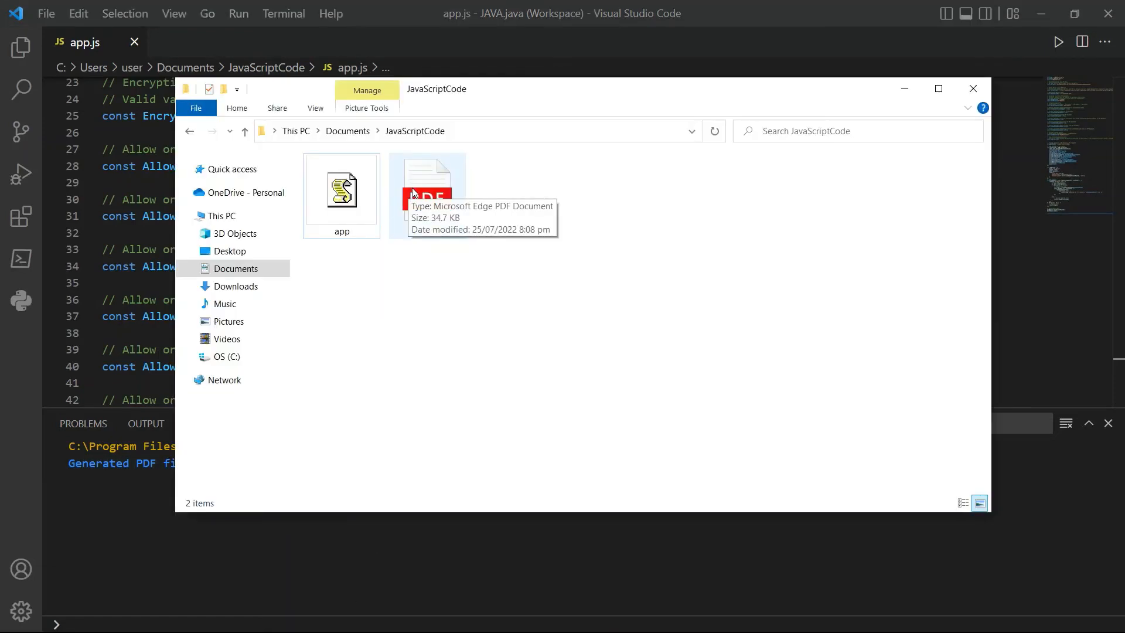
# - Open protected.pdf from File Explorer and submit its password to unlock it
pyautogui.click(428, 194)
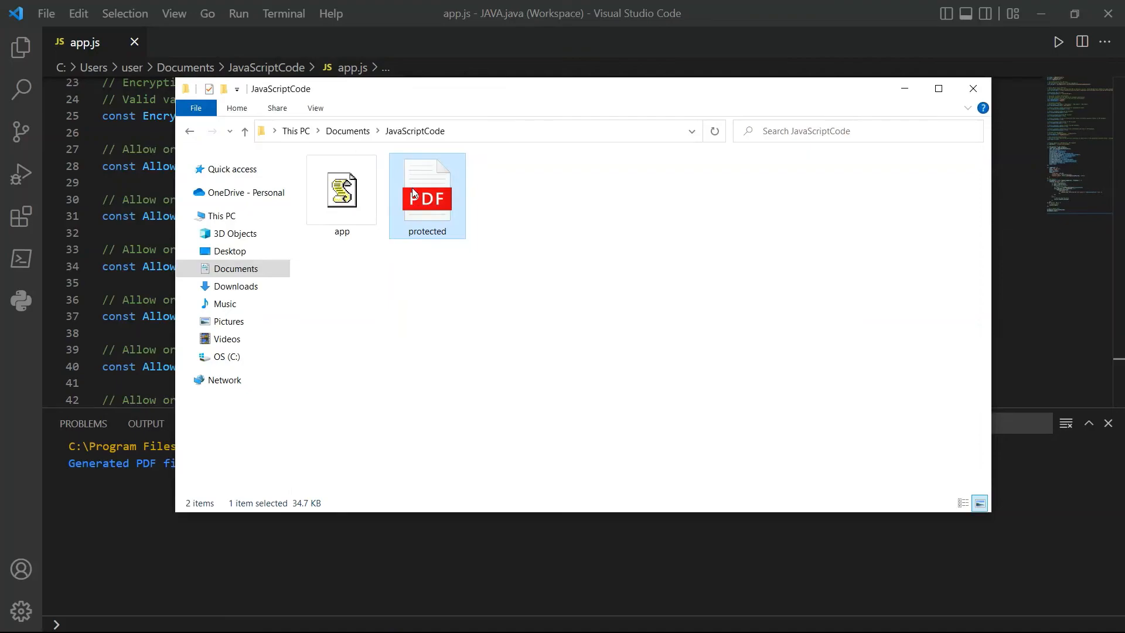
pyautogui.doubleClick(427, 188)
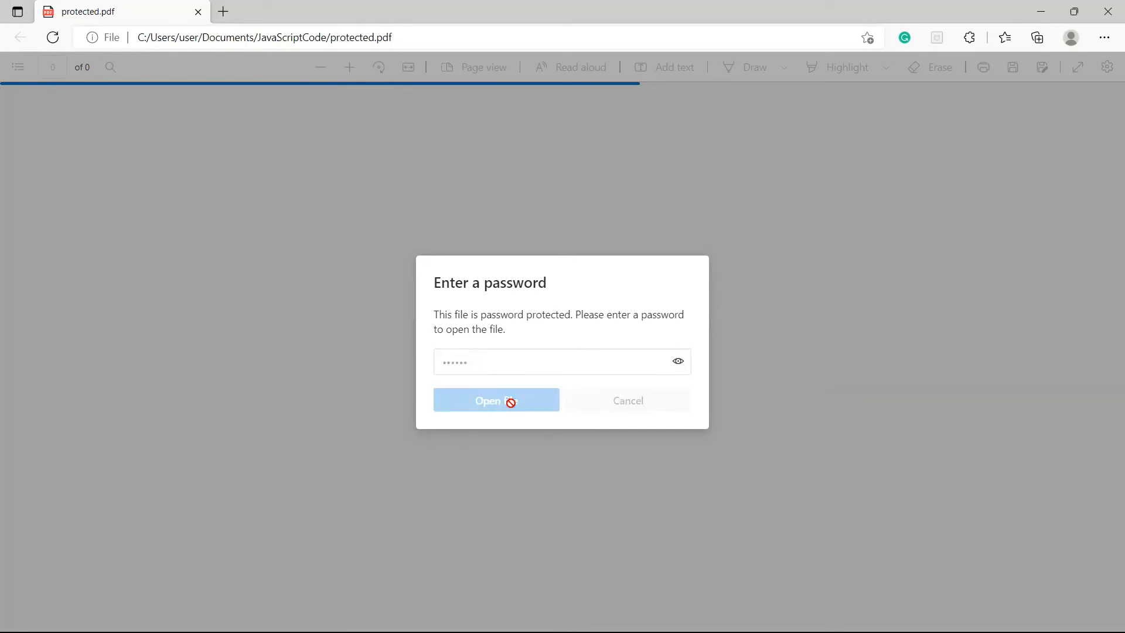
pyautogui.click(495, 400)
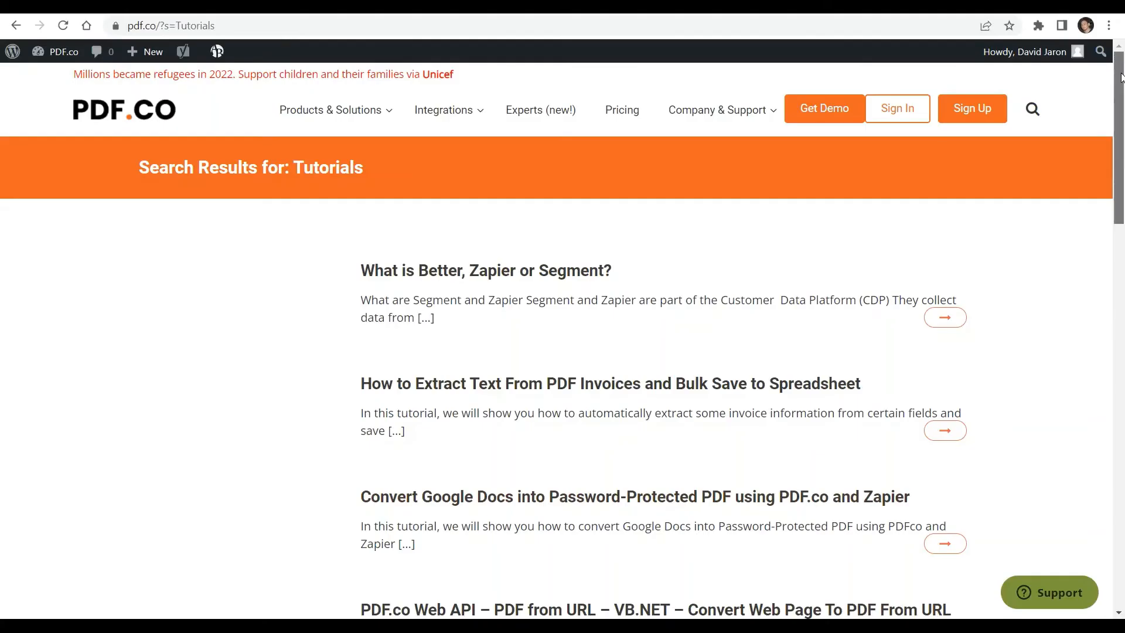
pyautogui.scroll(-3)
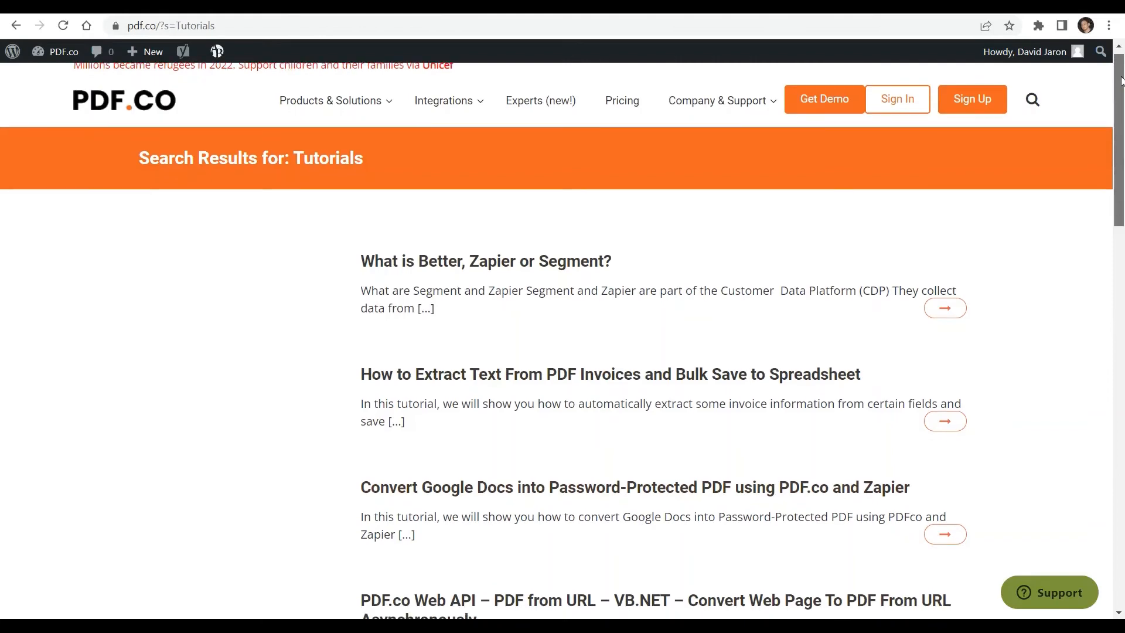
pyautogui.scroll(-3)
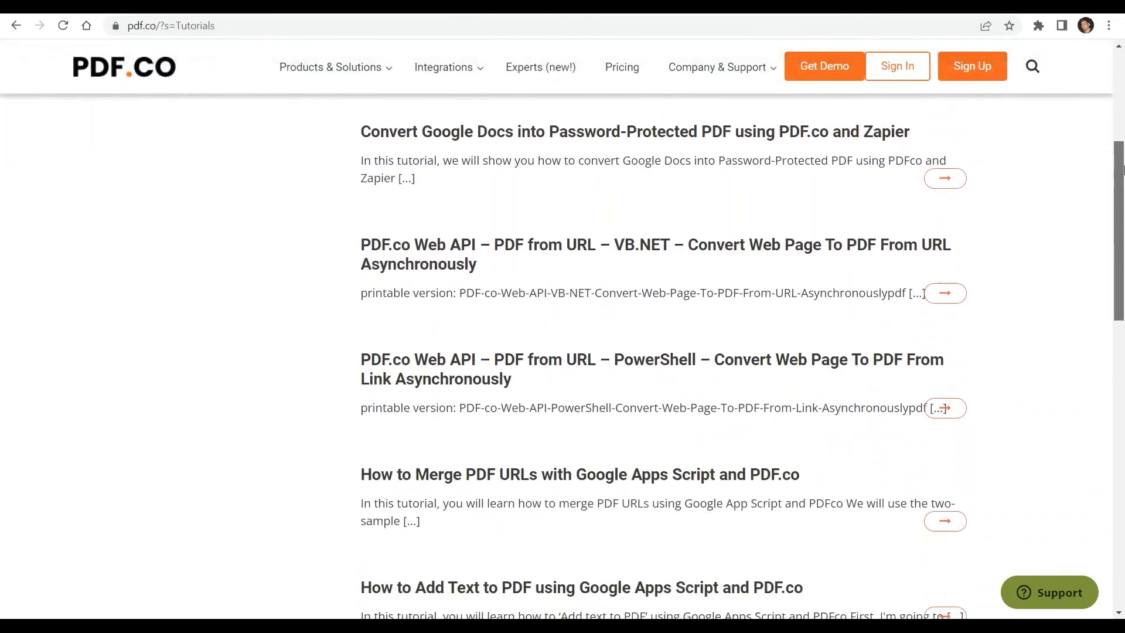
pyautogui.scroll(-3)
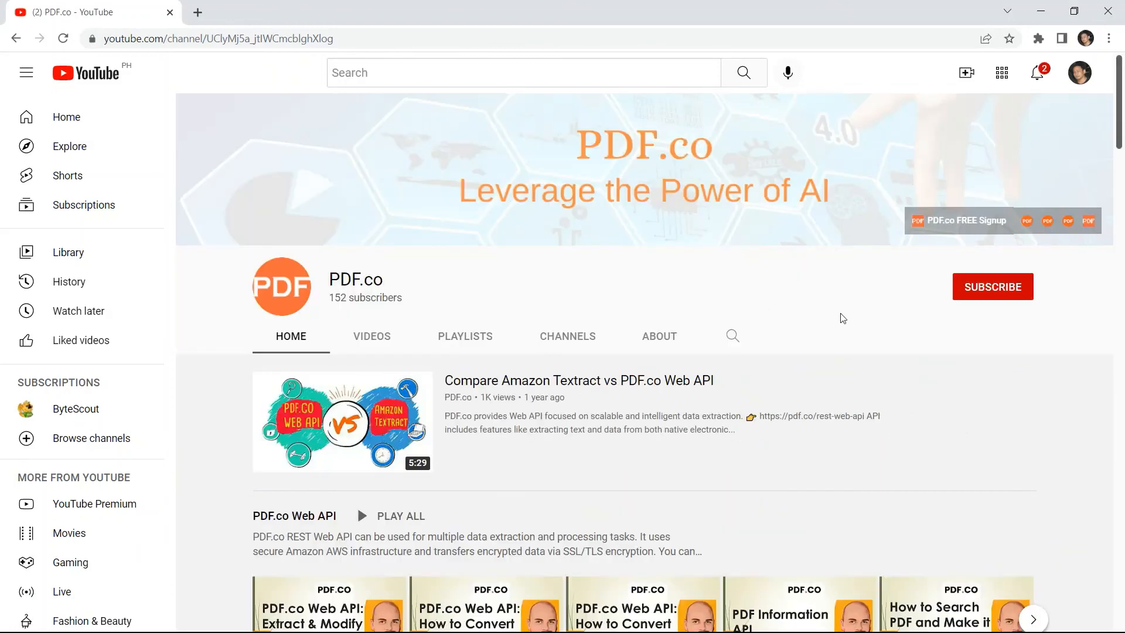
# - Subscribe to the PDF.co channel and set the bell notifications to All
pyautogui.click(992, 287)
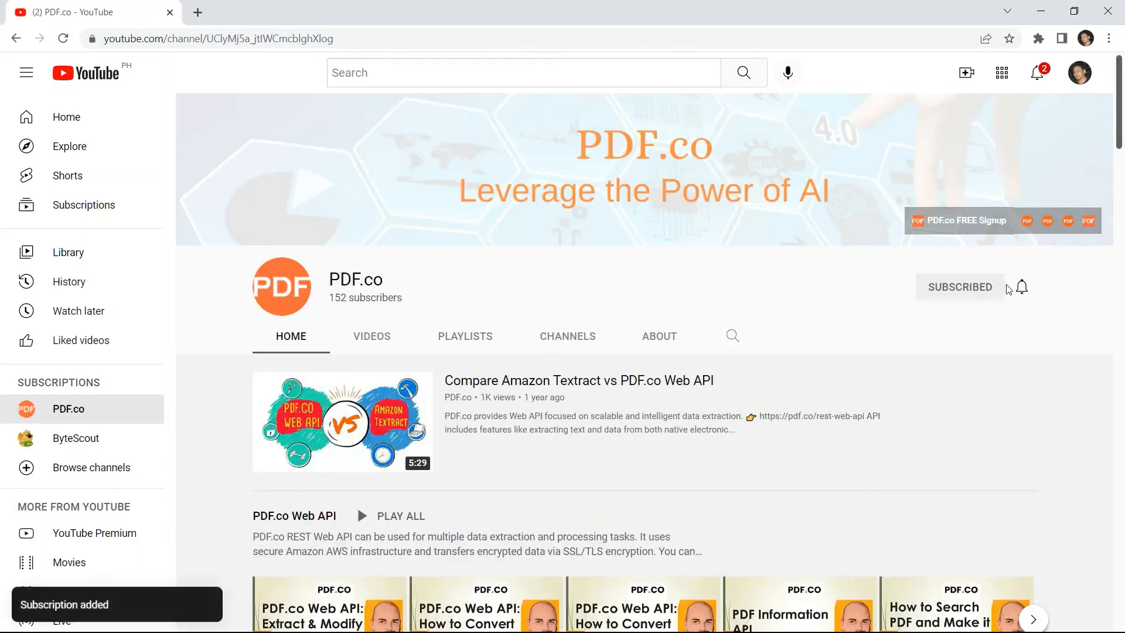
pyautogui.click(1020, 287)
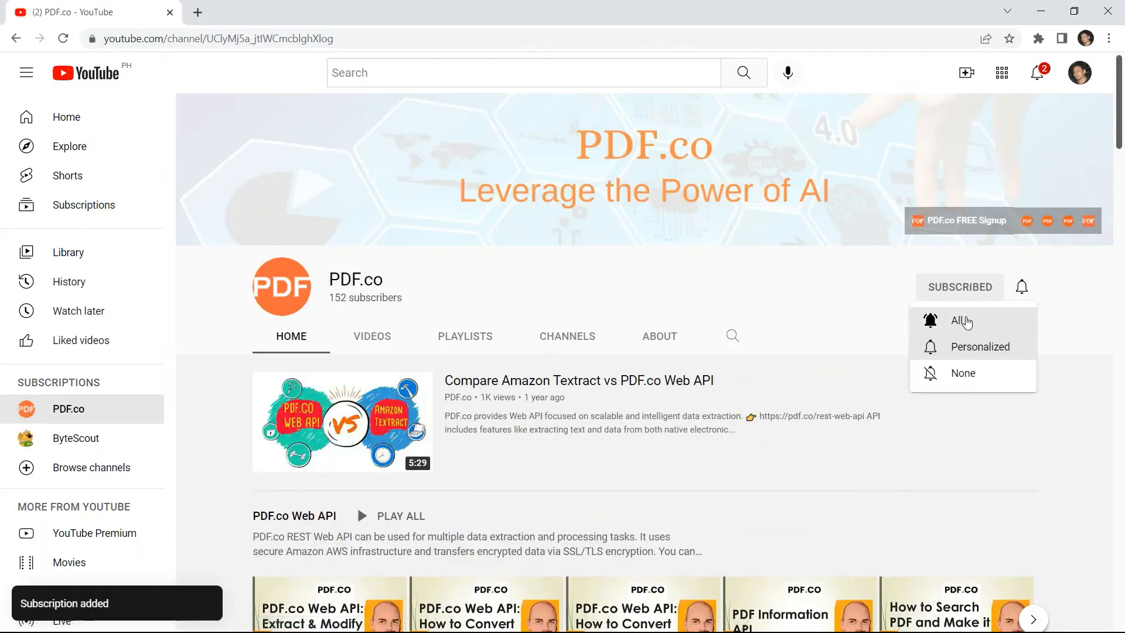
pyautogui.click(960, 319)
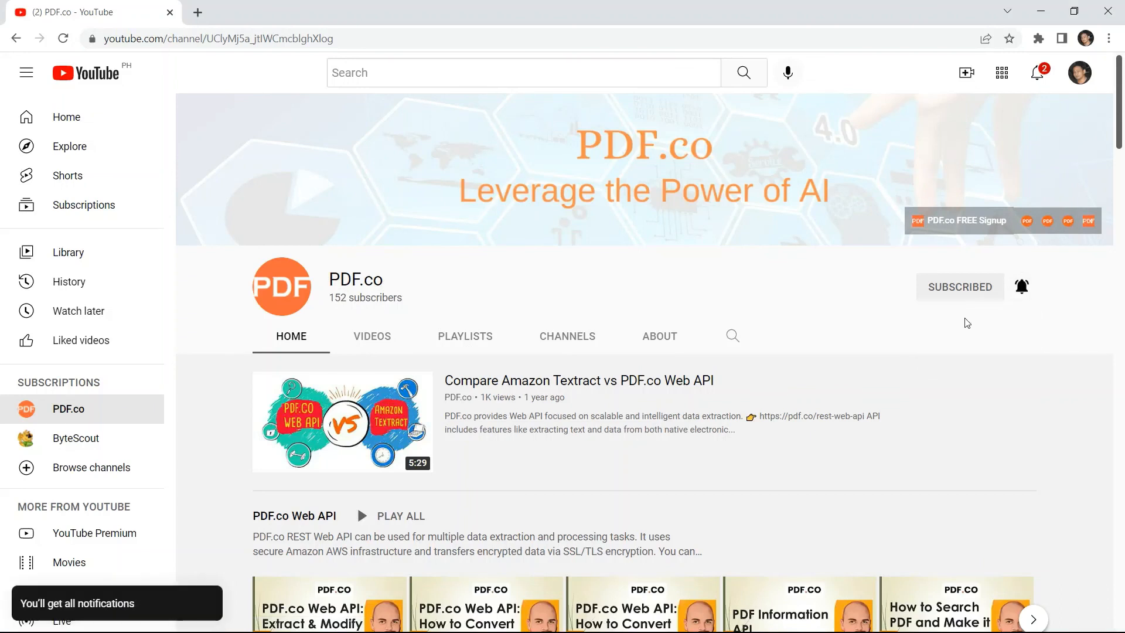